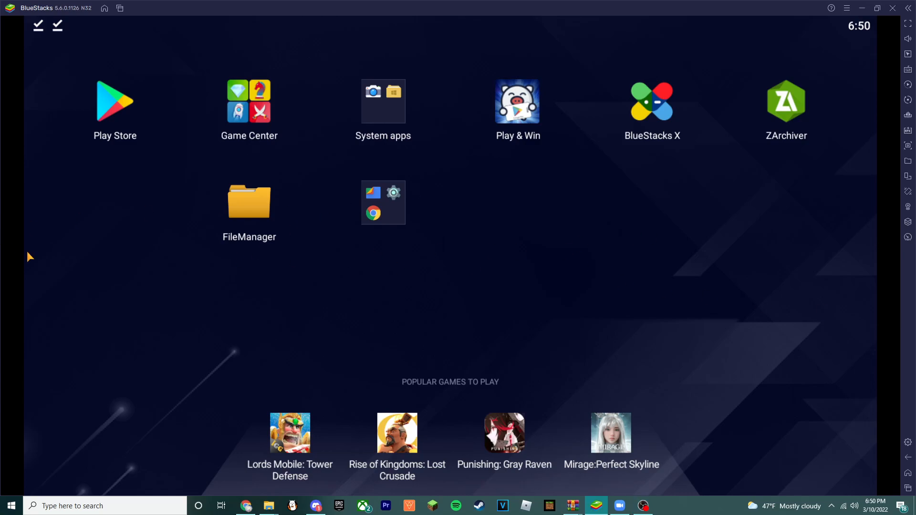
- Find ZArchiver in Google Play Store and confirm it shows as already installed
left_click(114, 100)
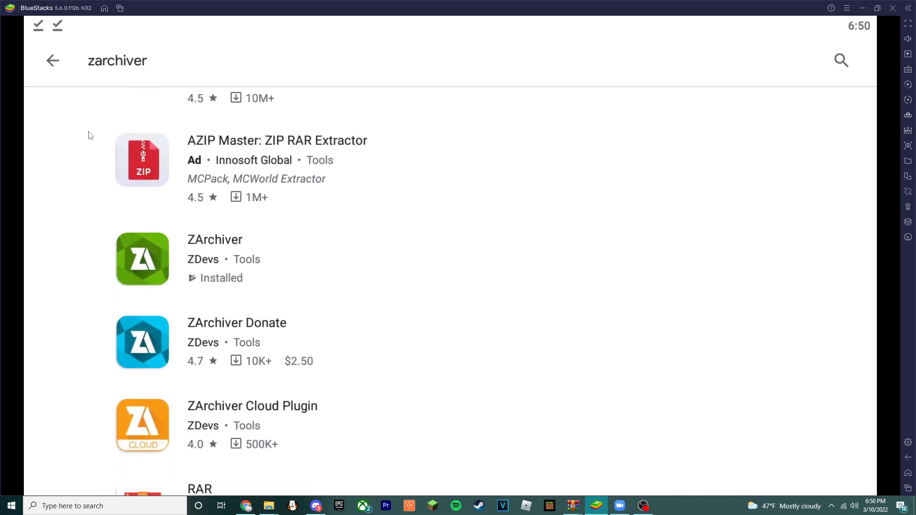
scroll("down", 3)
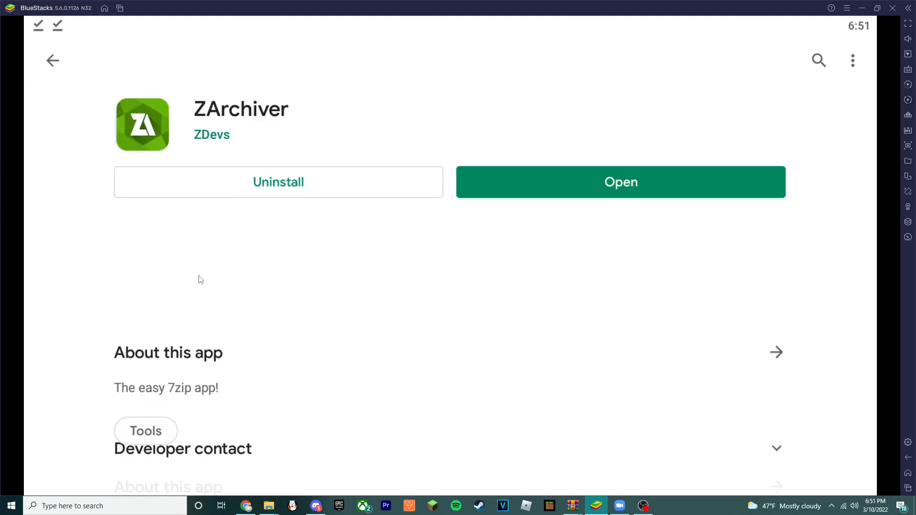
- Launch ZArchiver from the home screen and extract an.zip into the Download folder
left_click(104, 8)
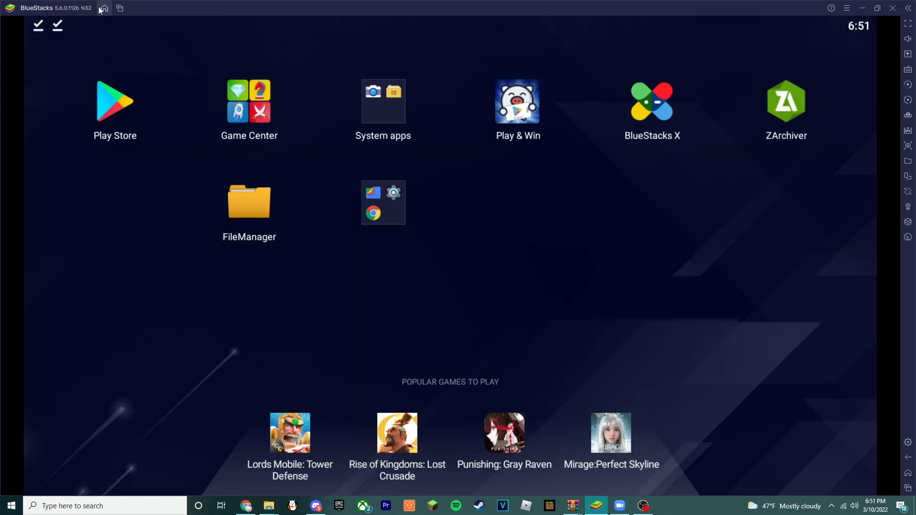
left_click(249, 201)
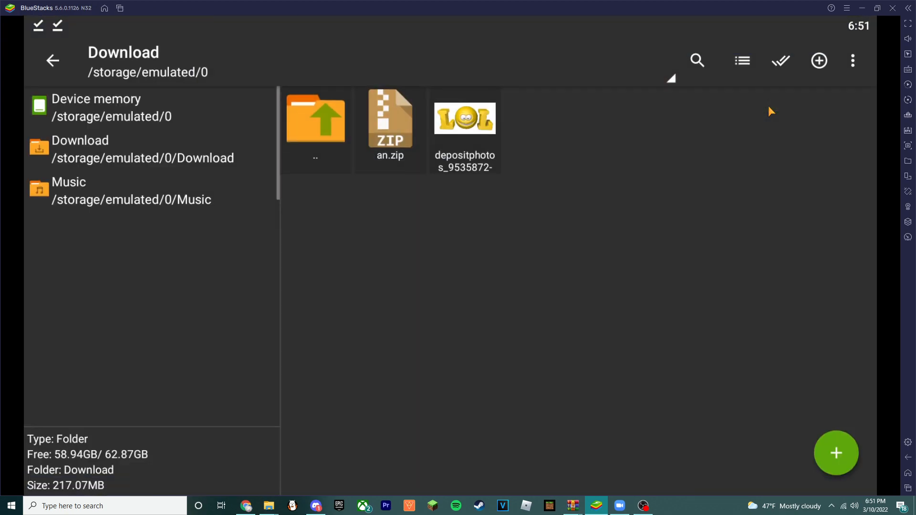
mouse_move(342, 174)
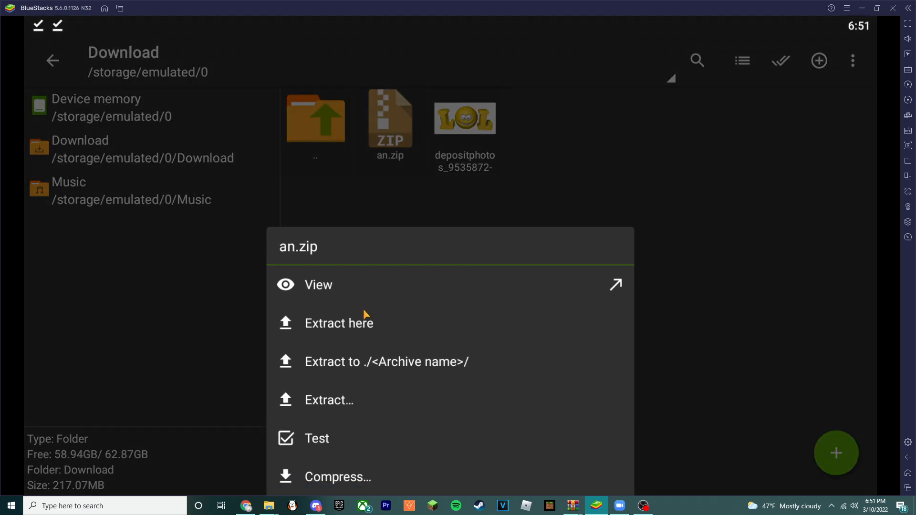
left_click(338, 322)
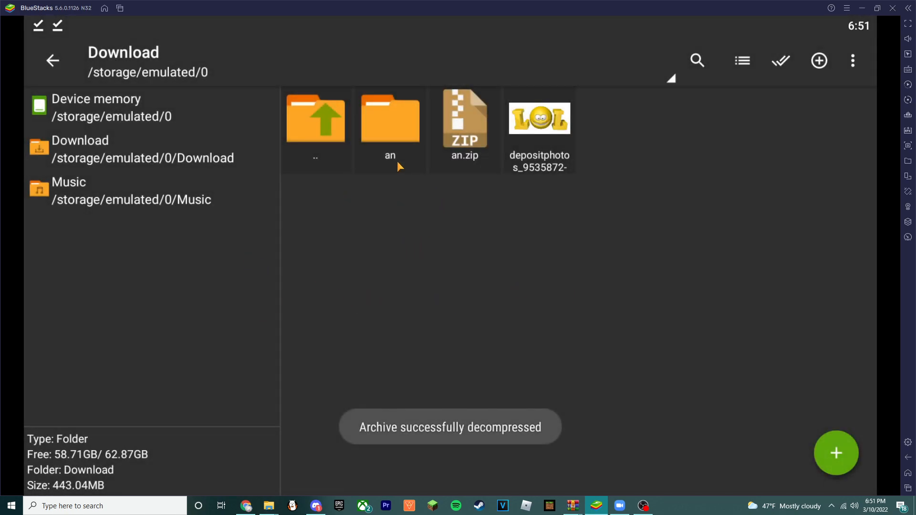
- Copy com.coolpeople.psychengine from the an folder into Android/data on device storage
double_click(390, 121)
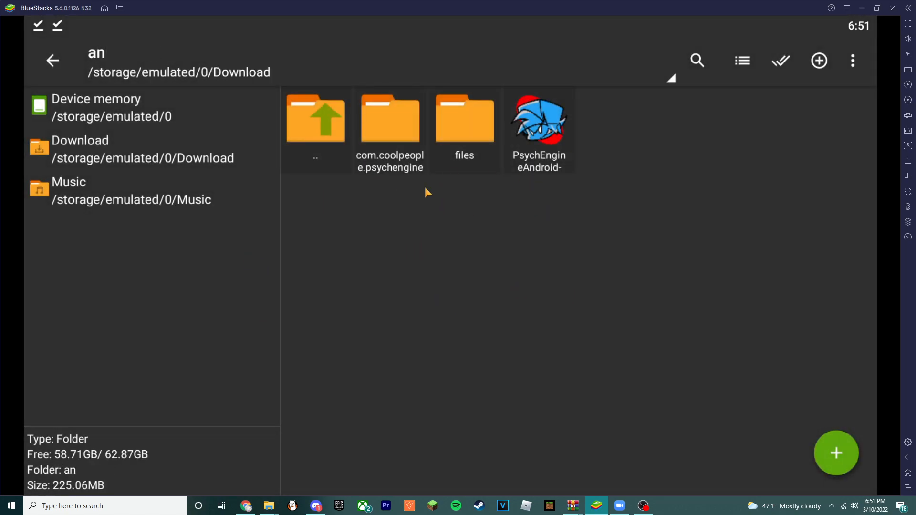
mouse_move(426, 176)
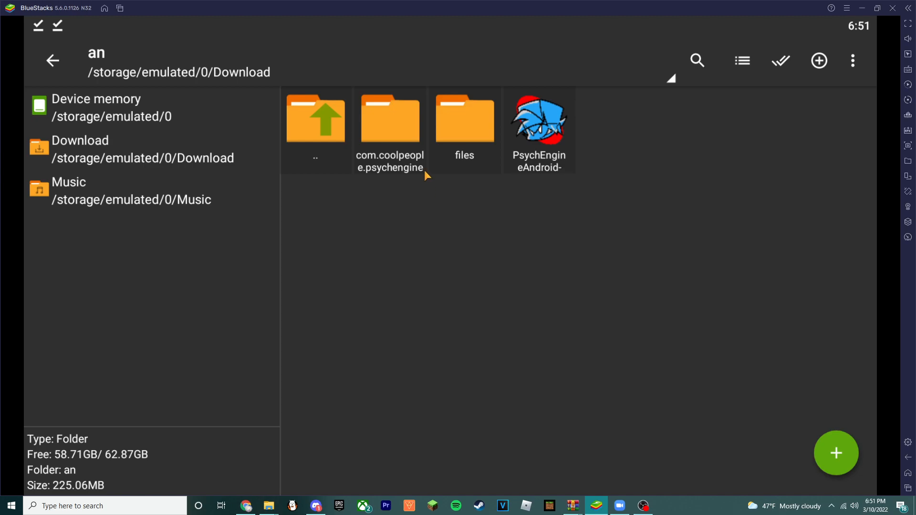
right_click(390, 119)
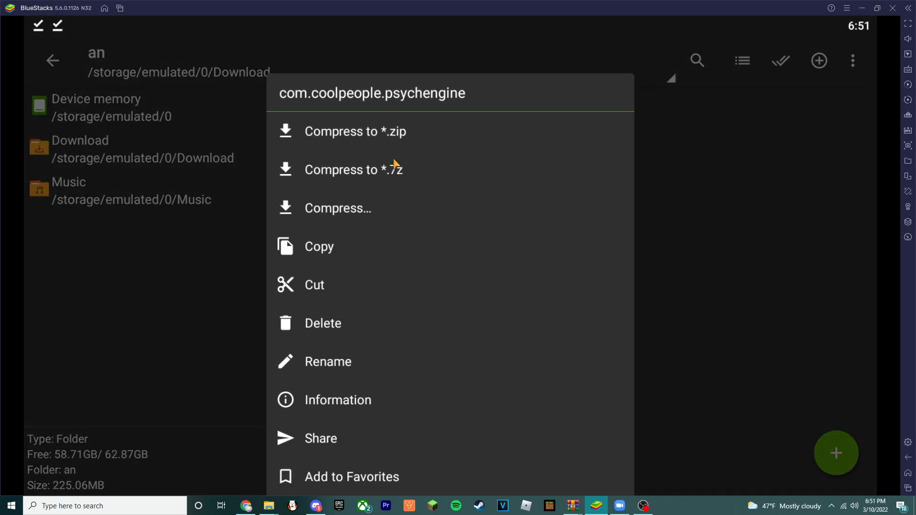
mouse_move(316, 250)
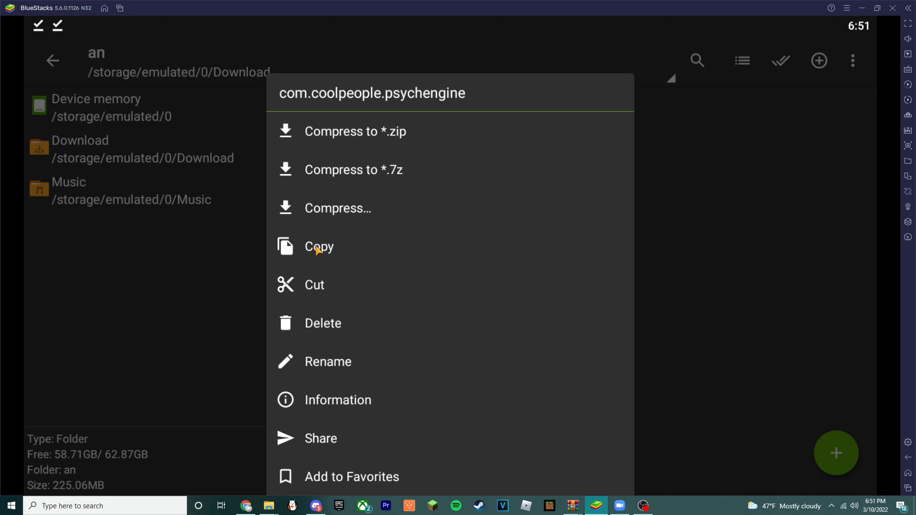
left_click(319, 246)
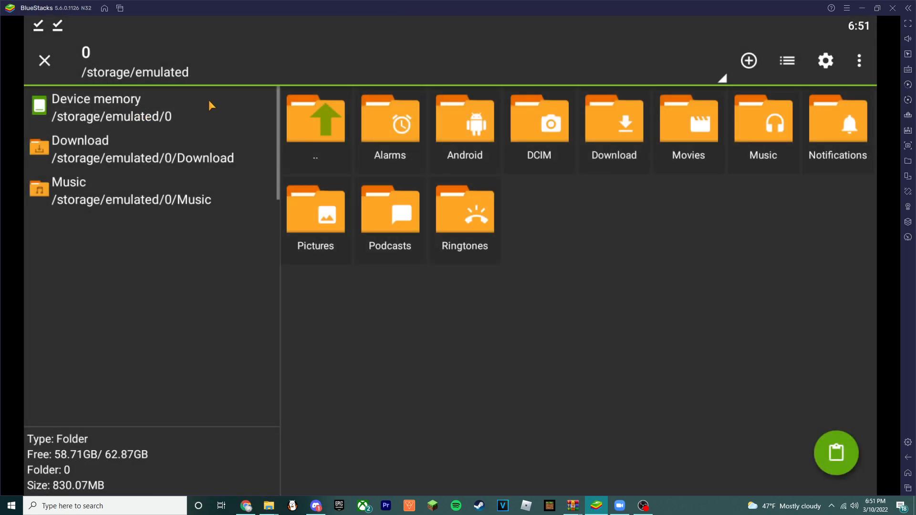
mouse_move(372, 154)
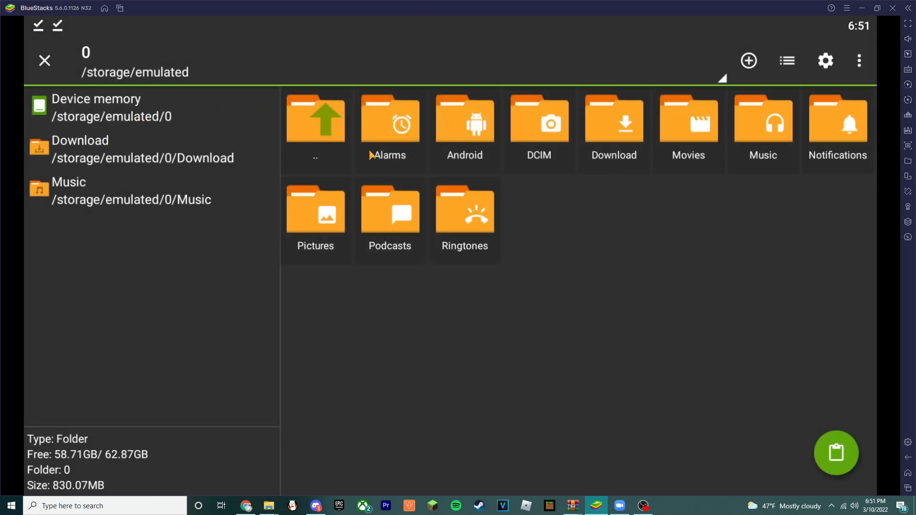
double_click(464, 123)
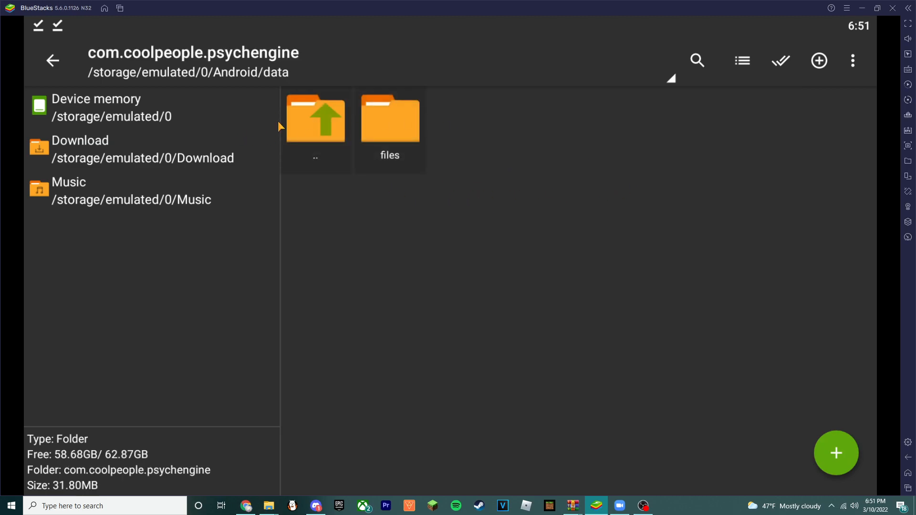
- Install PsychEngineAndroid-debug(4).apk from the an folder and launch FNF: Psych Engine
left_click(52, 60)
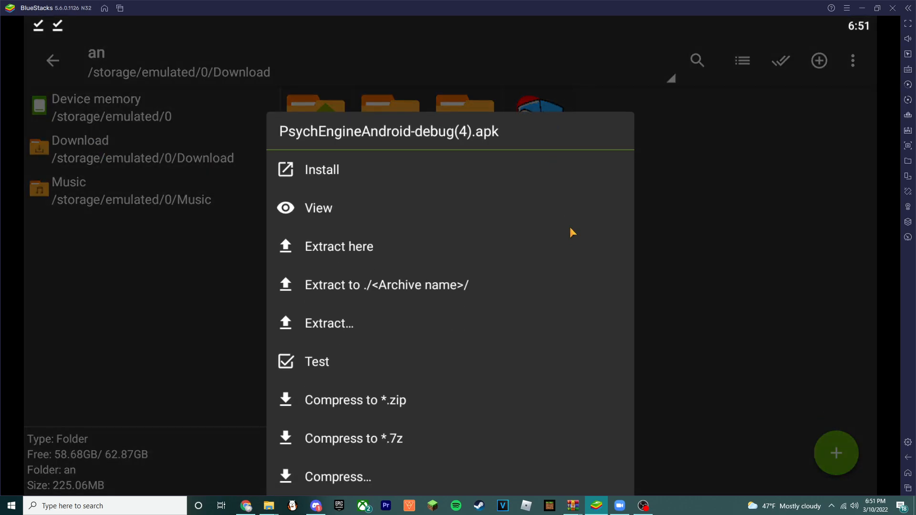
left_click(321, 170)
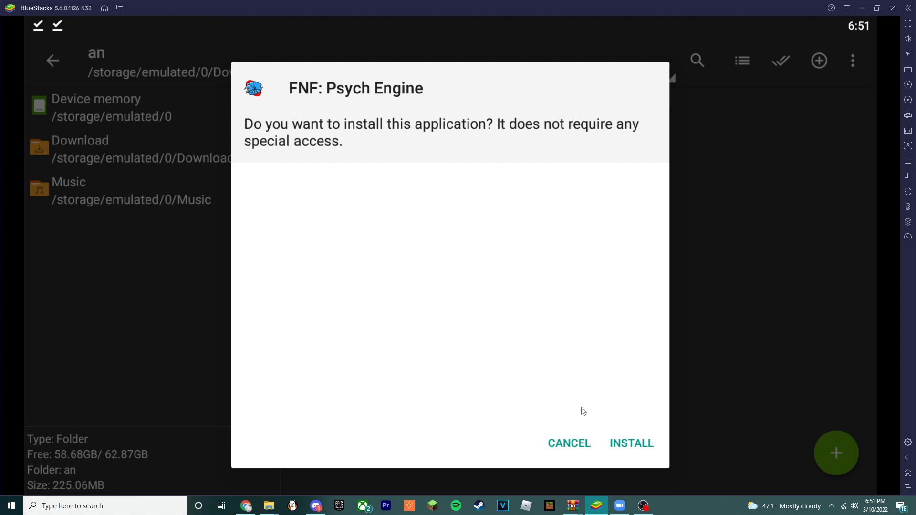
left_click(631, 443)
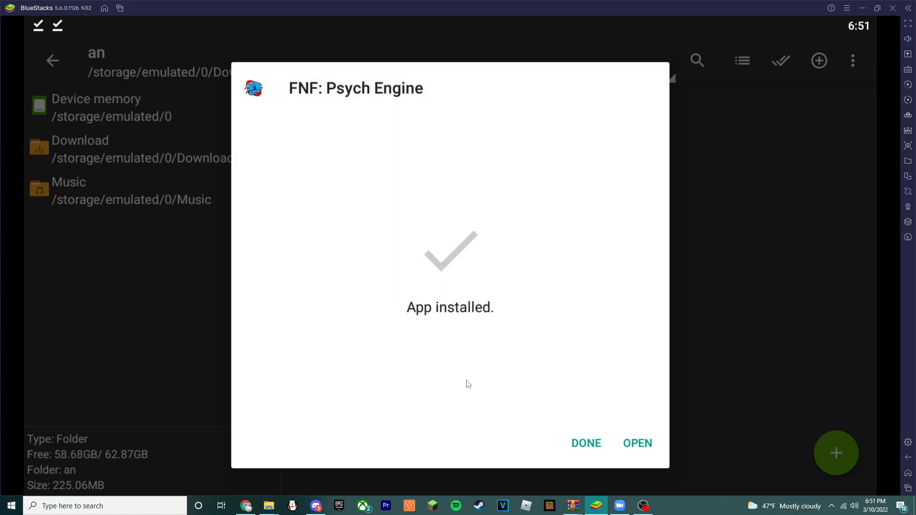
left_click(638, 442)
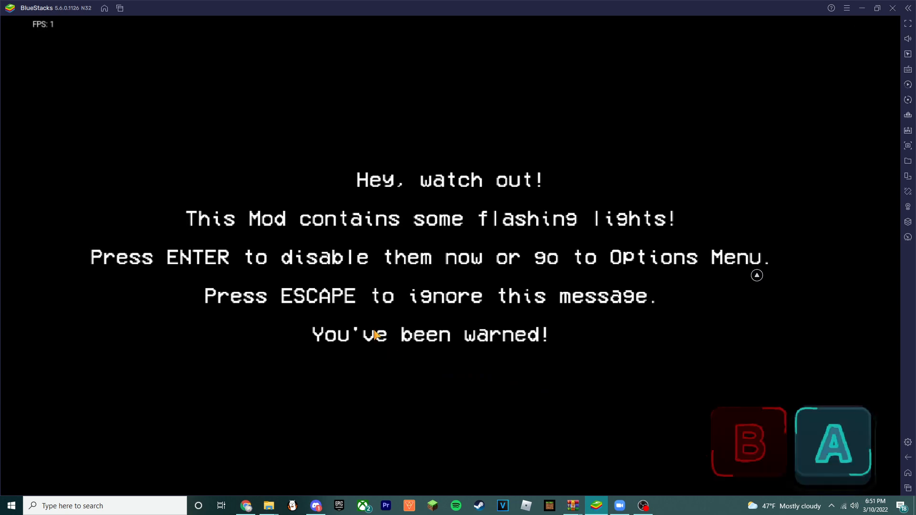